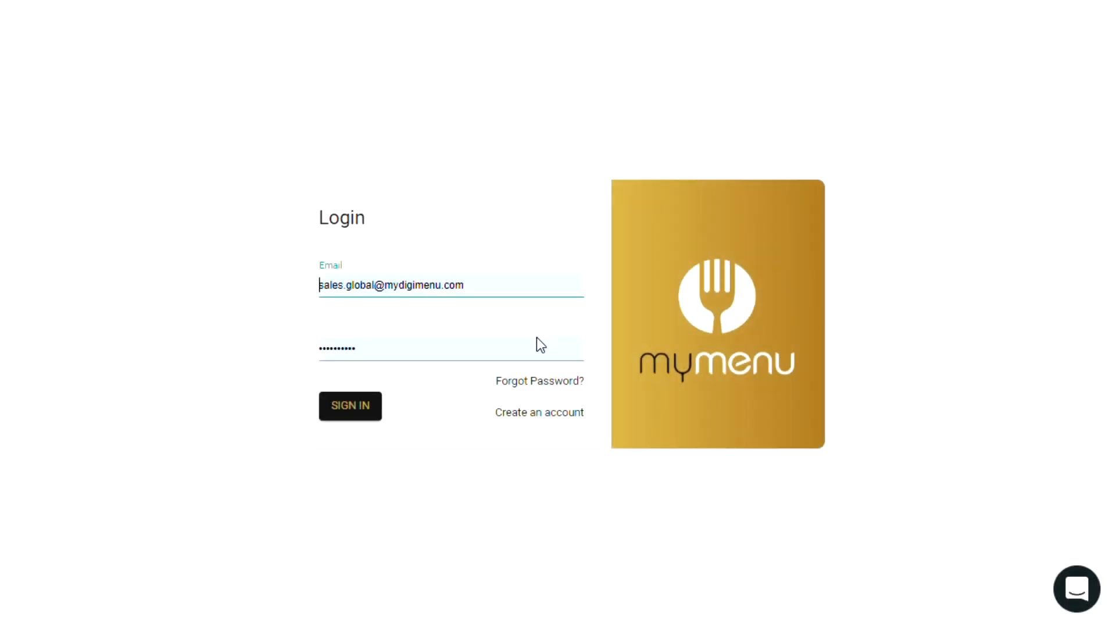
Sign in to the Demo Restaurant admin panel and go to the Menu page.
click(350, 406)
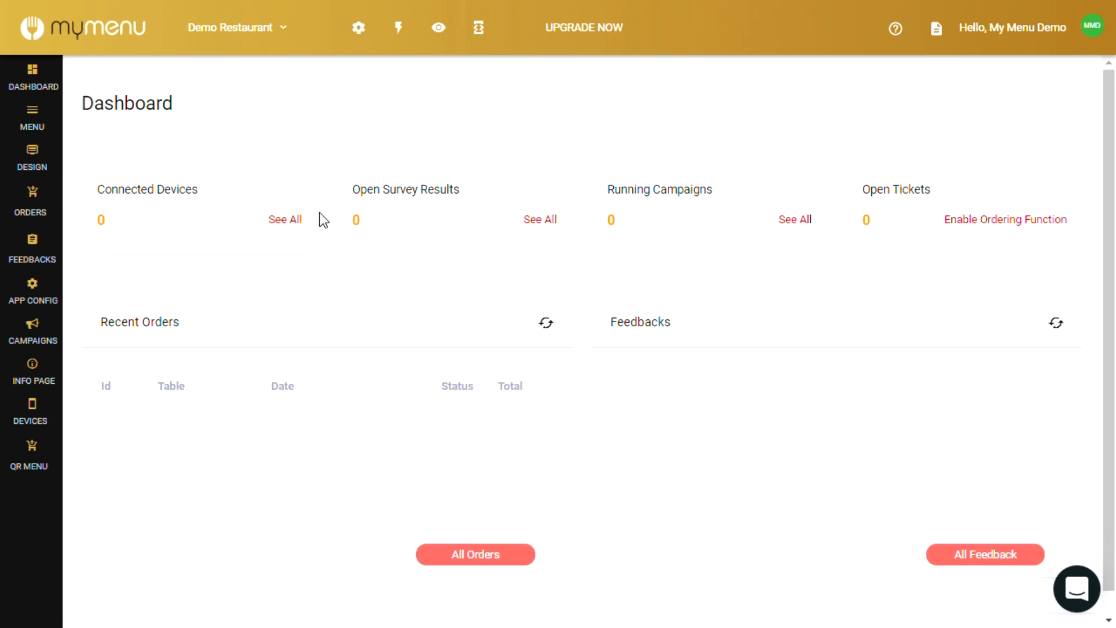
mouse_move(311, 132)
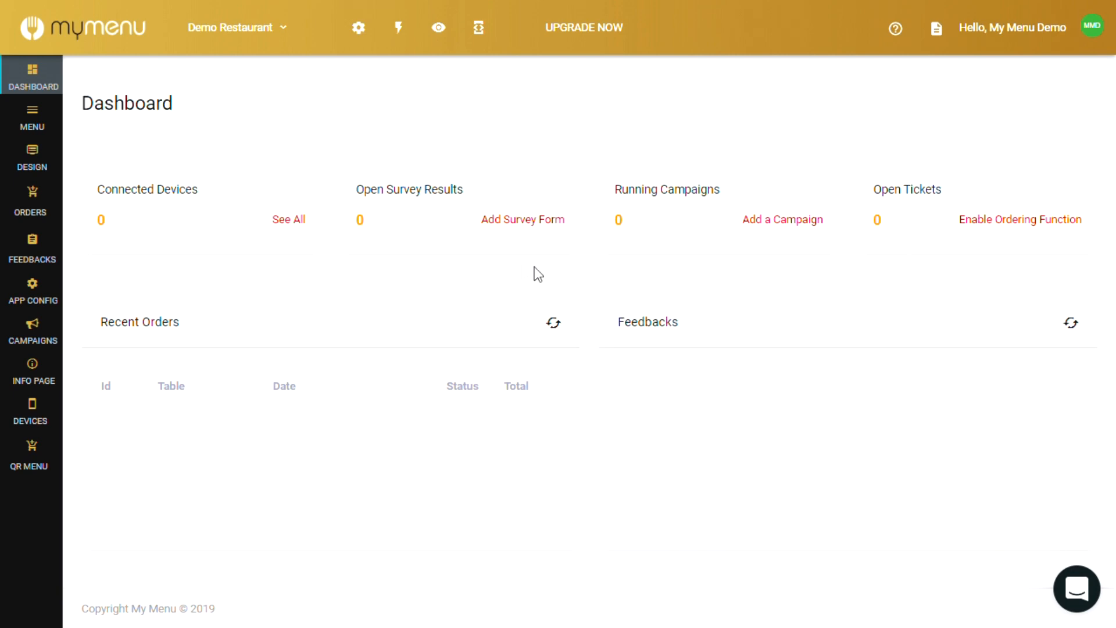
mouse_move(759, 289)
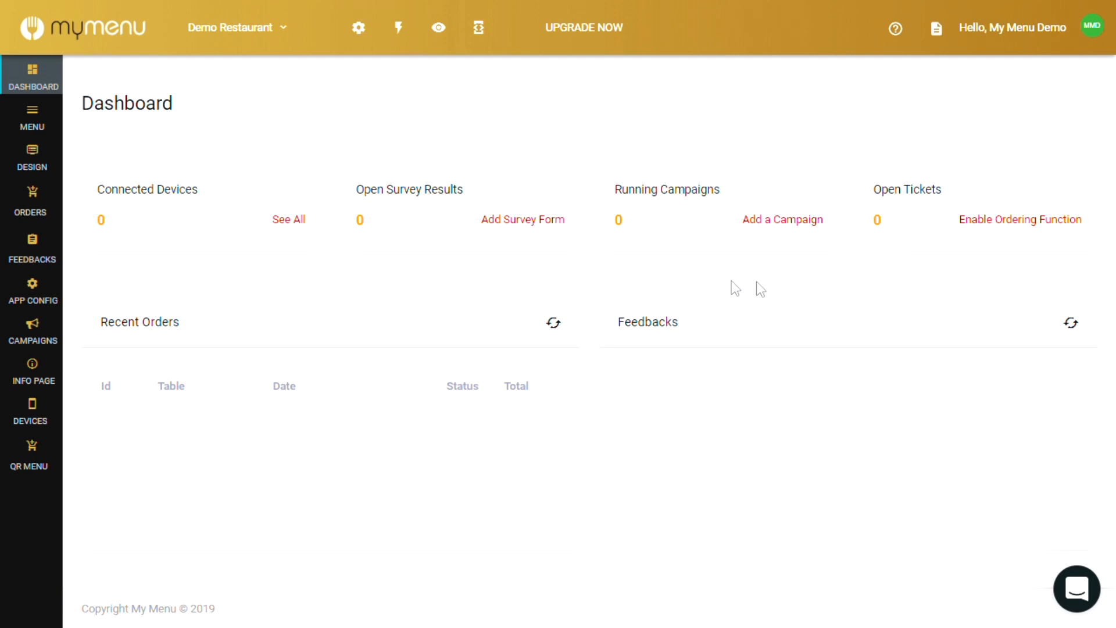
mouse_move(966, 276)
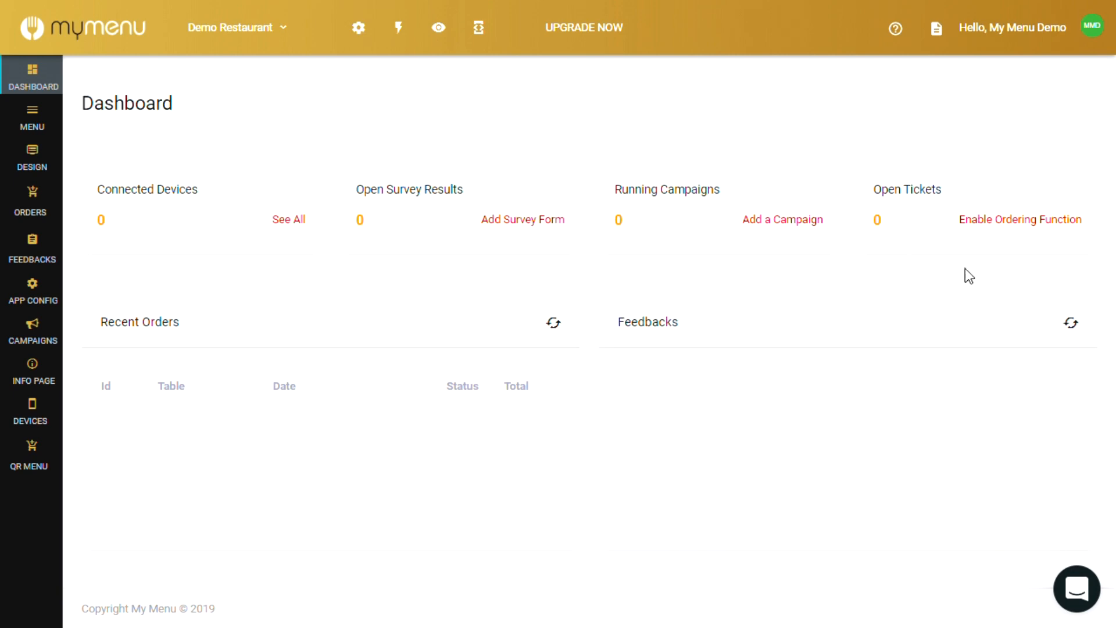
mouse_move(1016, 259)
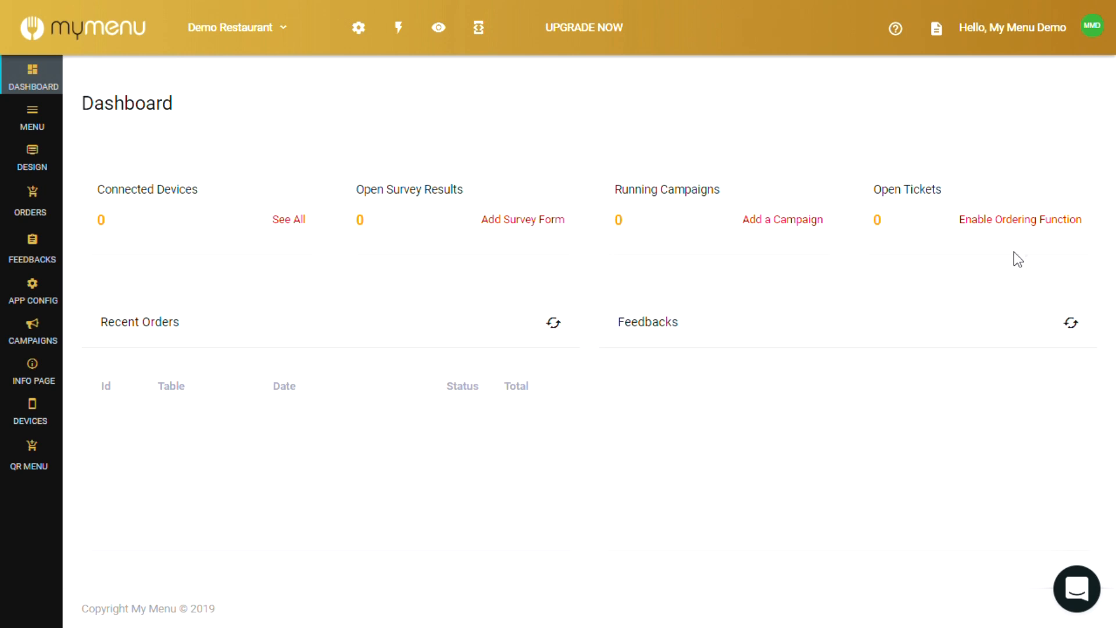
click(32, 116)
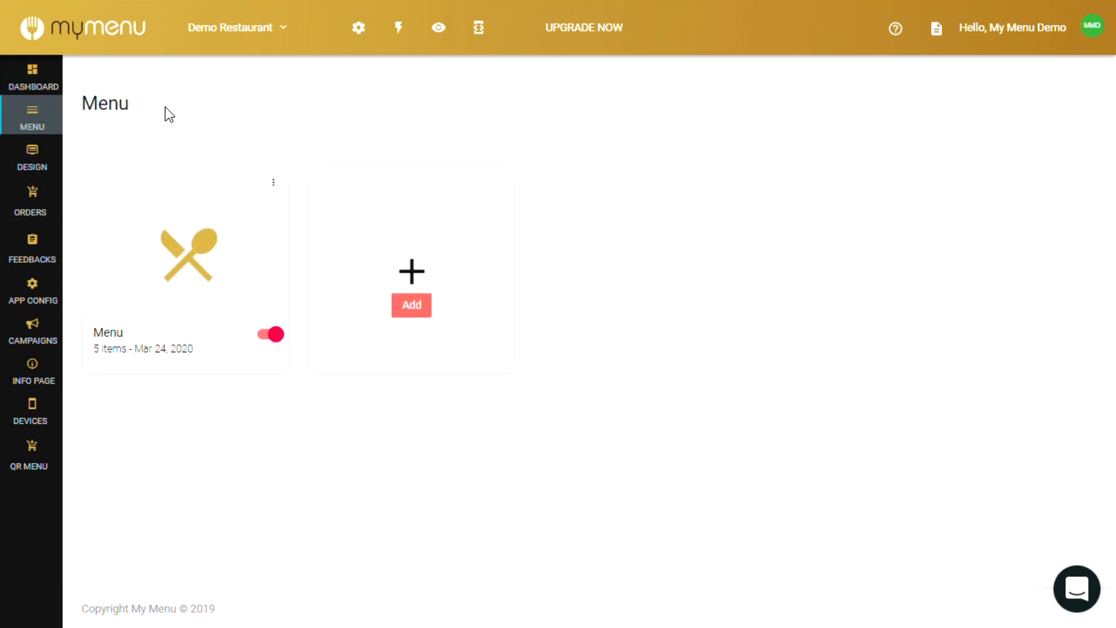
Preview the new menu item form, cancel it, and reopen the Menu's three sections.
click(186, 256)
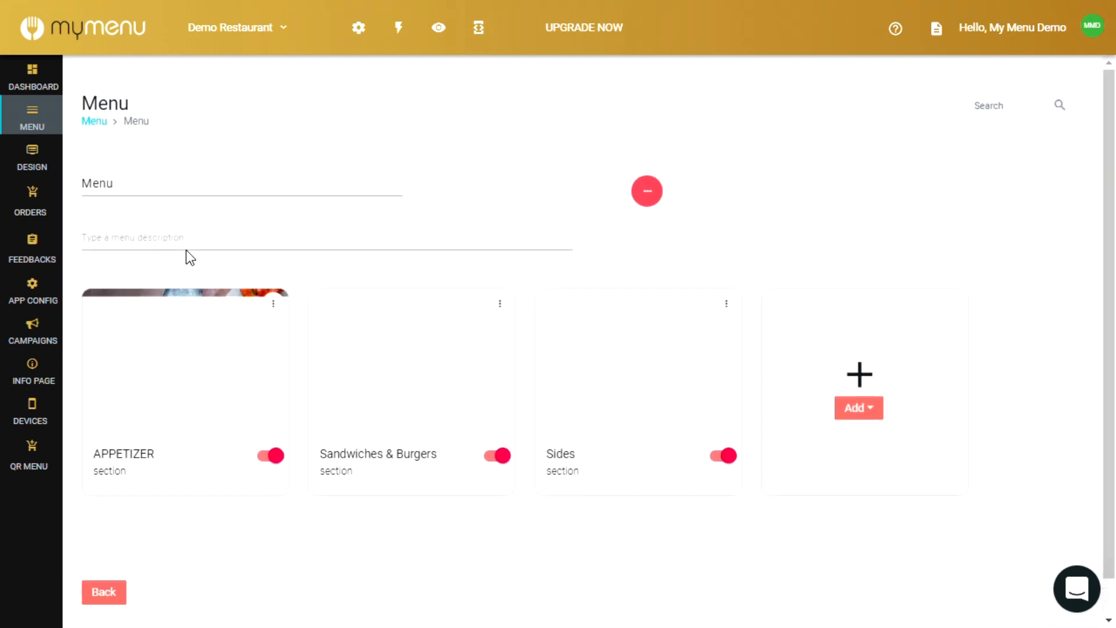
click(859, 407)
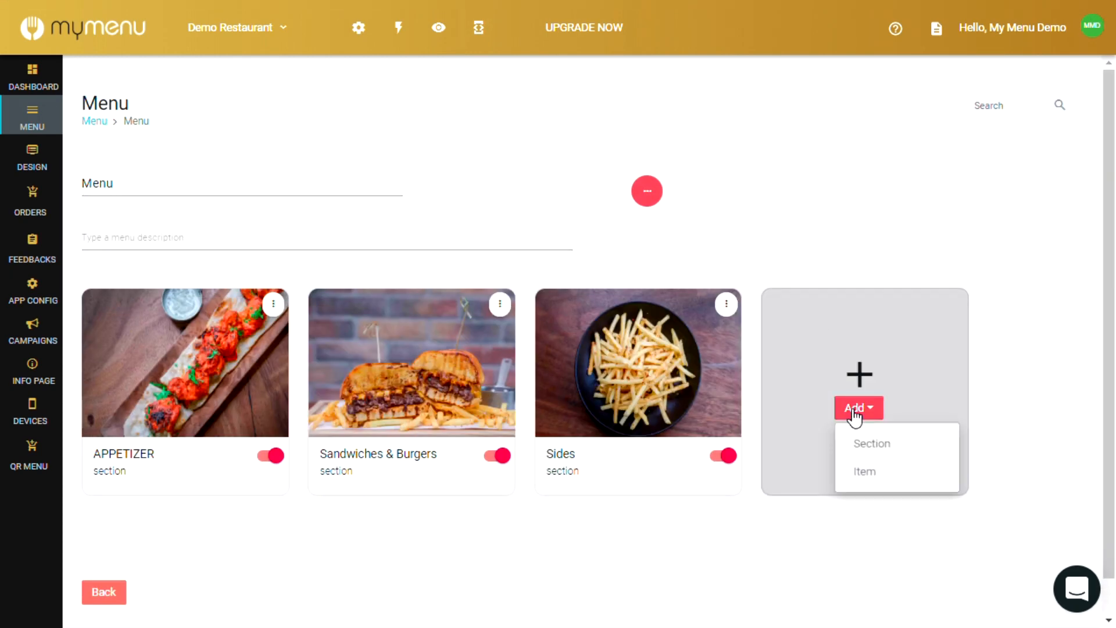
click(864, 471)
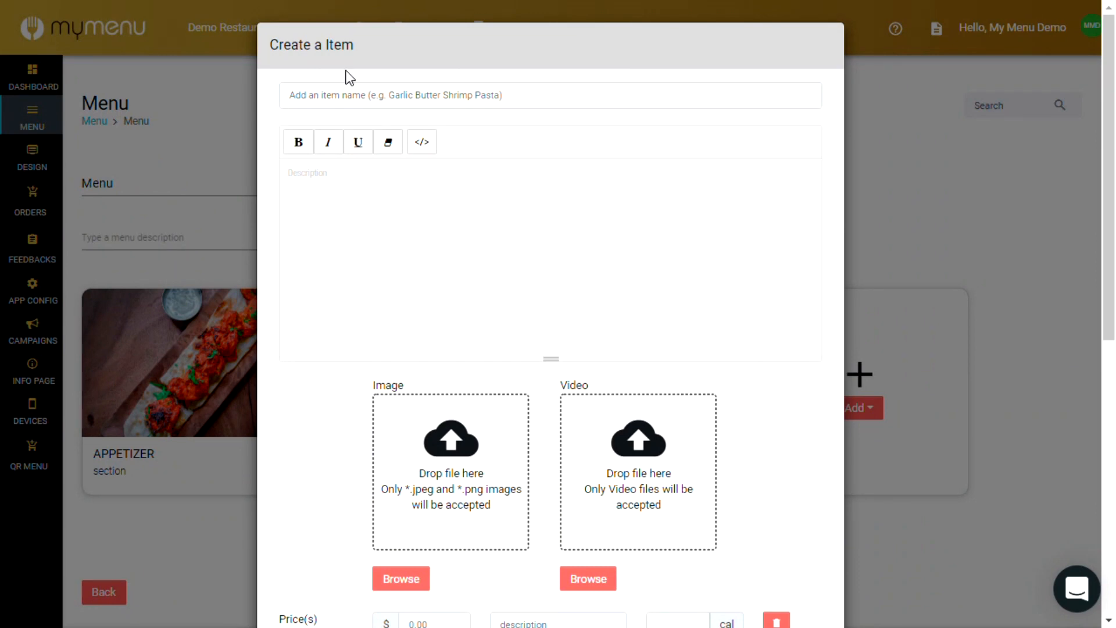
scroll(down, 3)
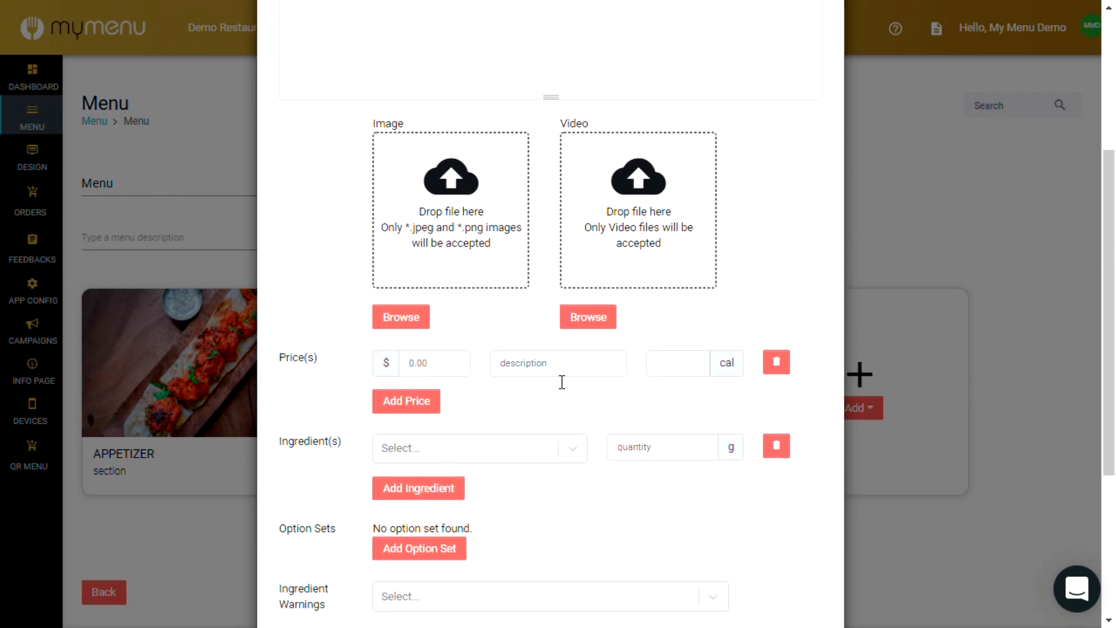
scroll(down, 3)
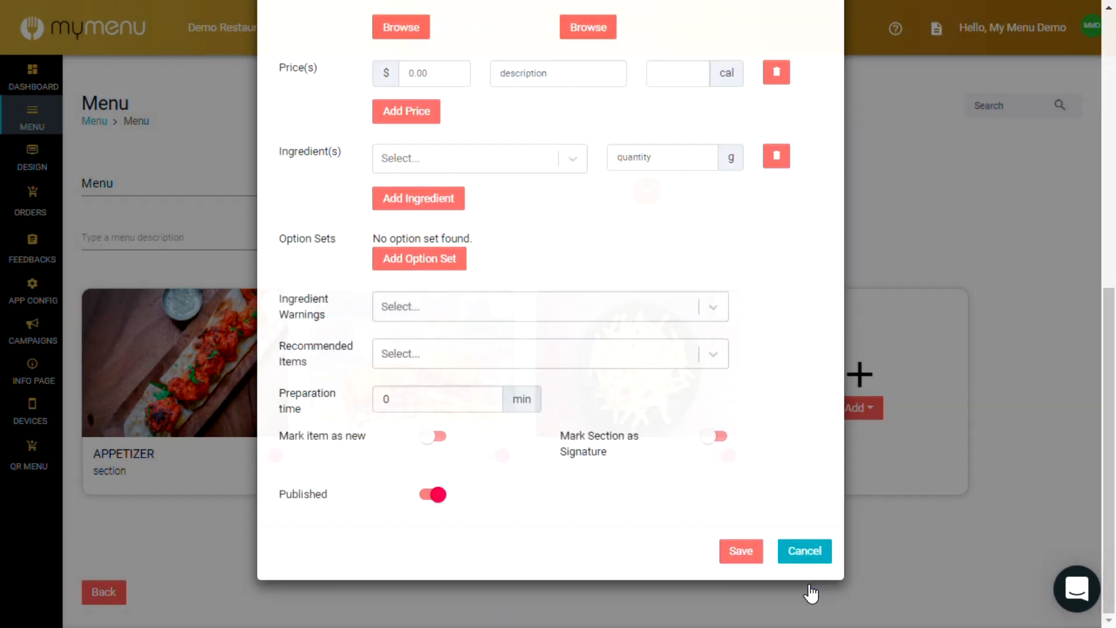
click(804, 551)
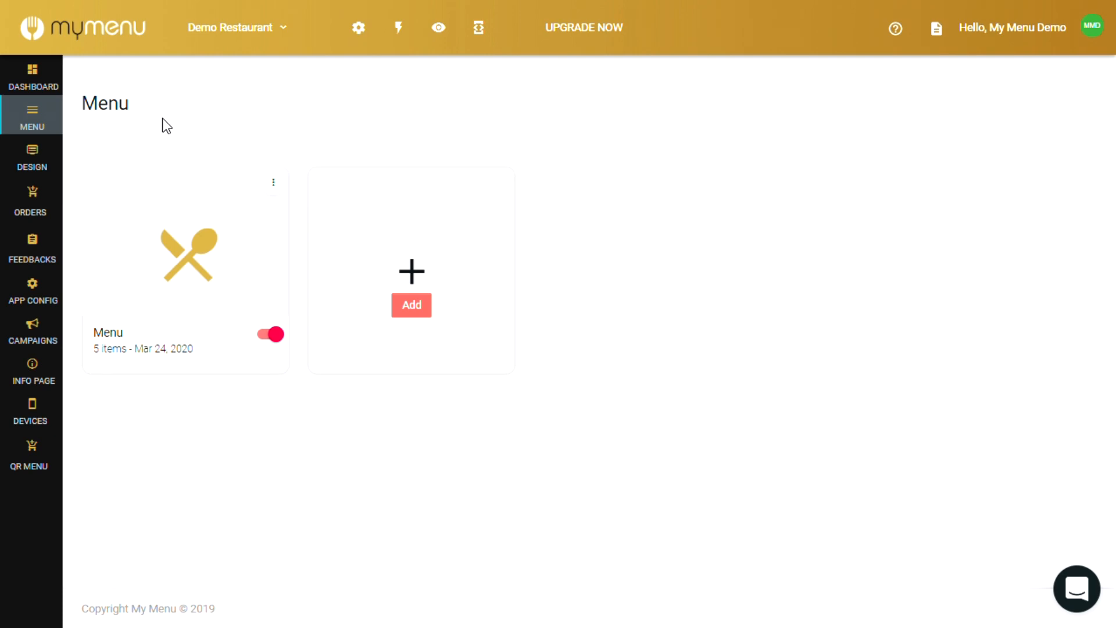
mouse_move(168, 112)
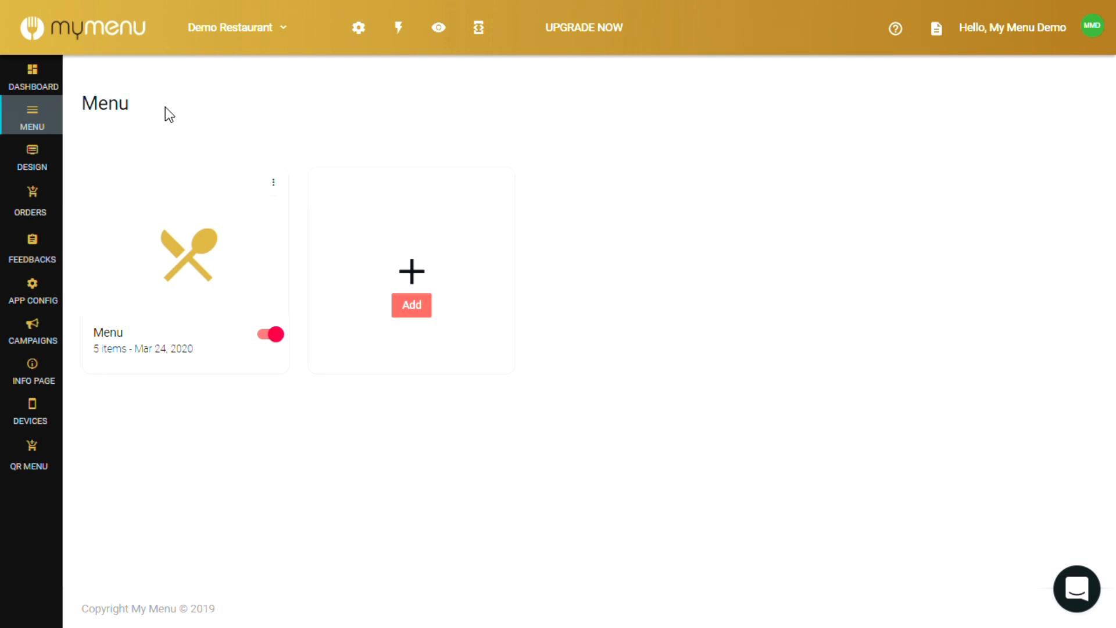
click(185, 254)
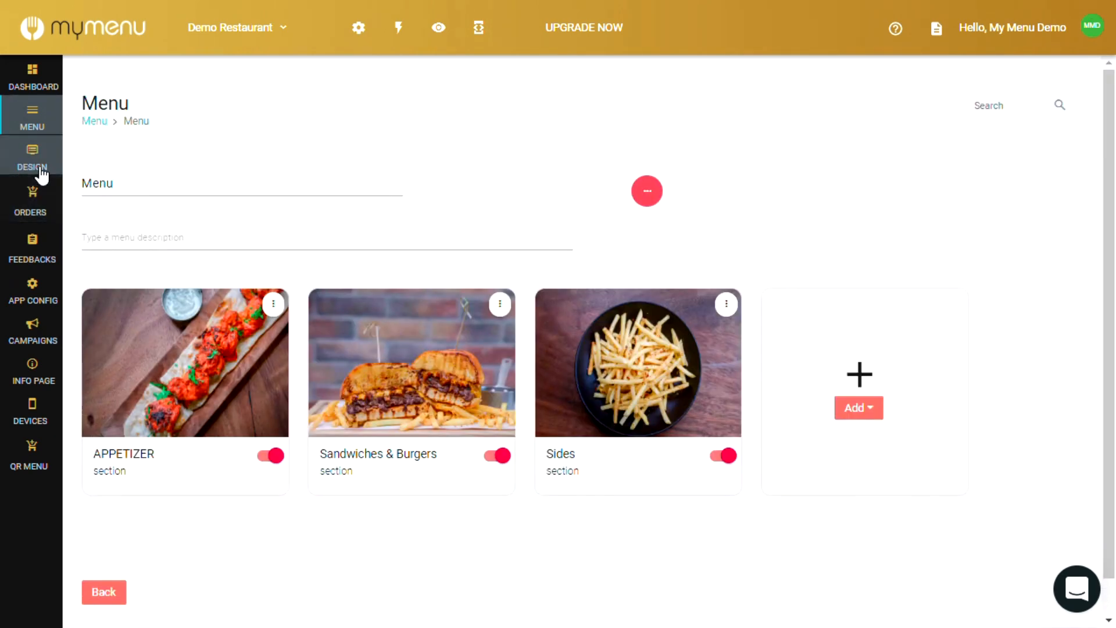
Open the Default Design editor and view its menu and section page settings.
click(32, 156)
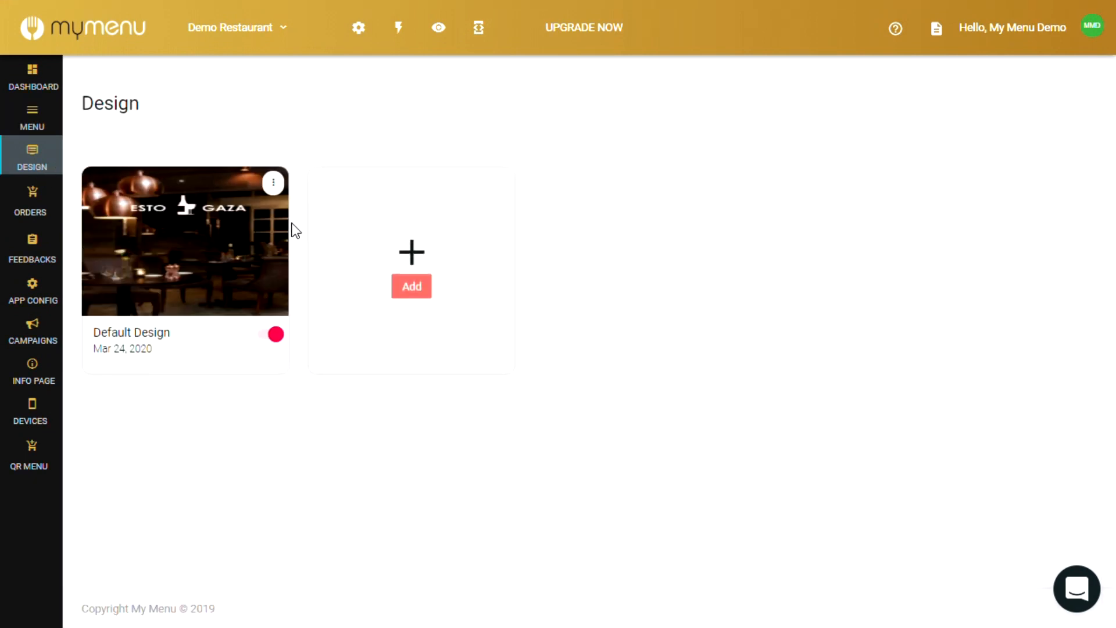
mouse_move(152, 255)
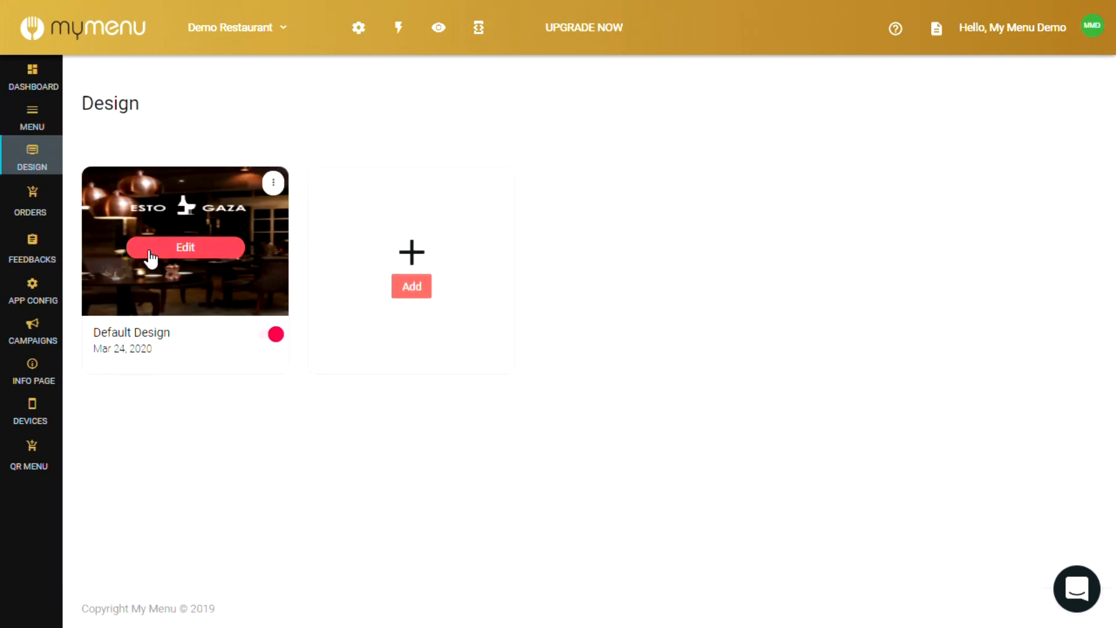
click(184, 247)
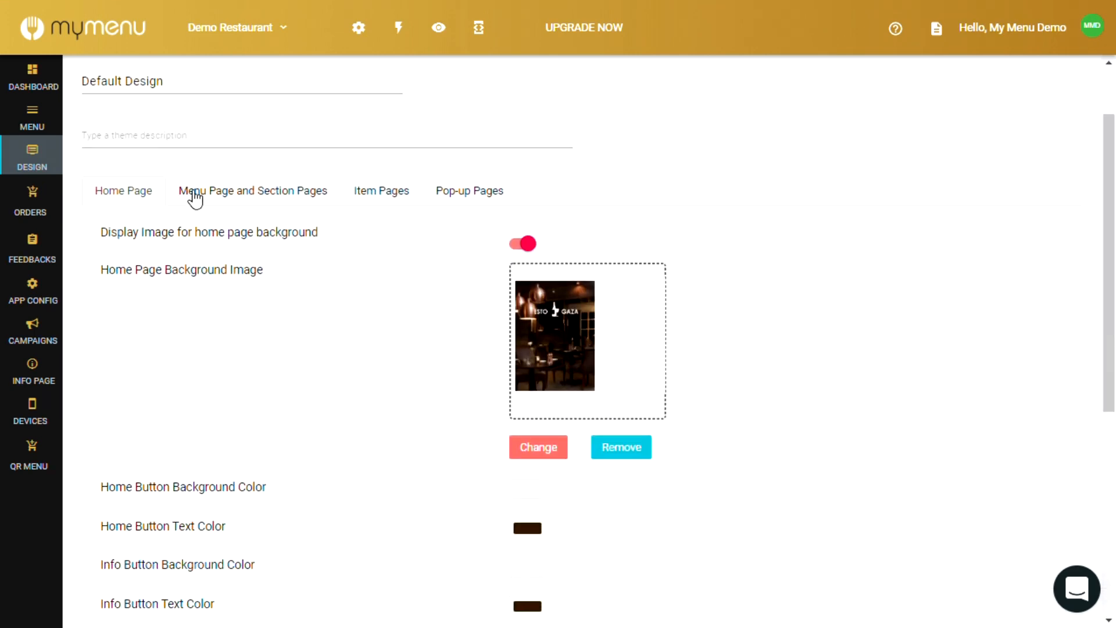
click(253, 190)
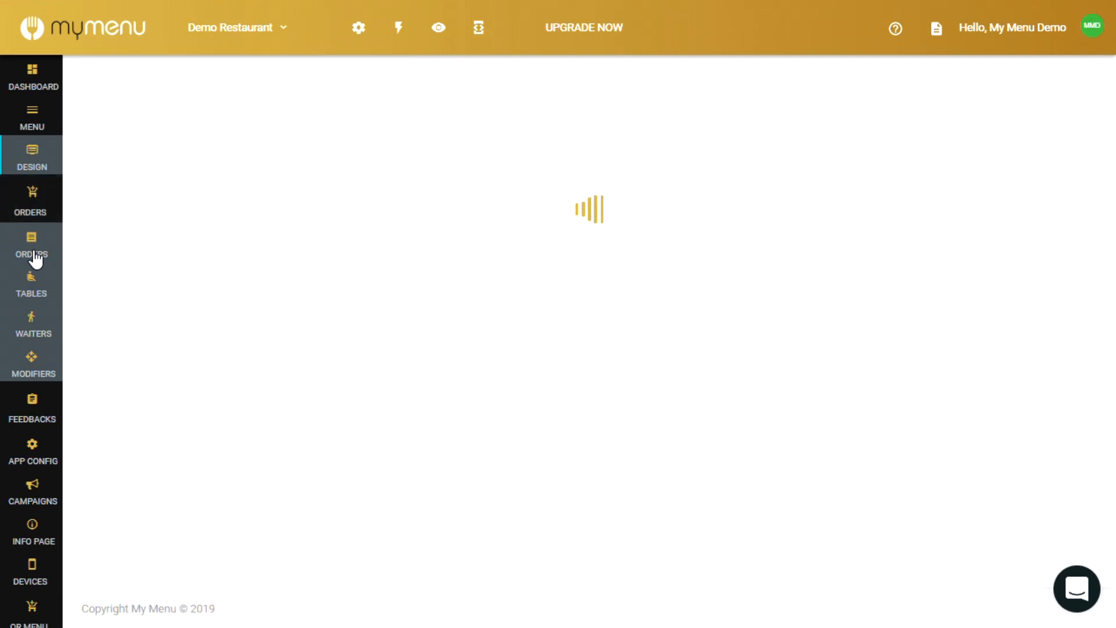
Browse the order tickets, tables list and empty waiters page, reaching Survey Forms.
click(31, 245)
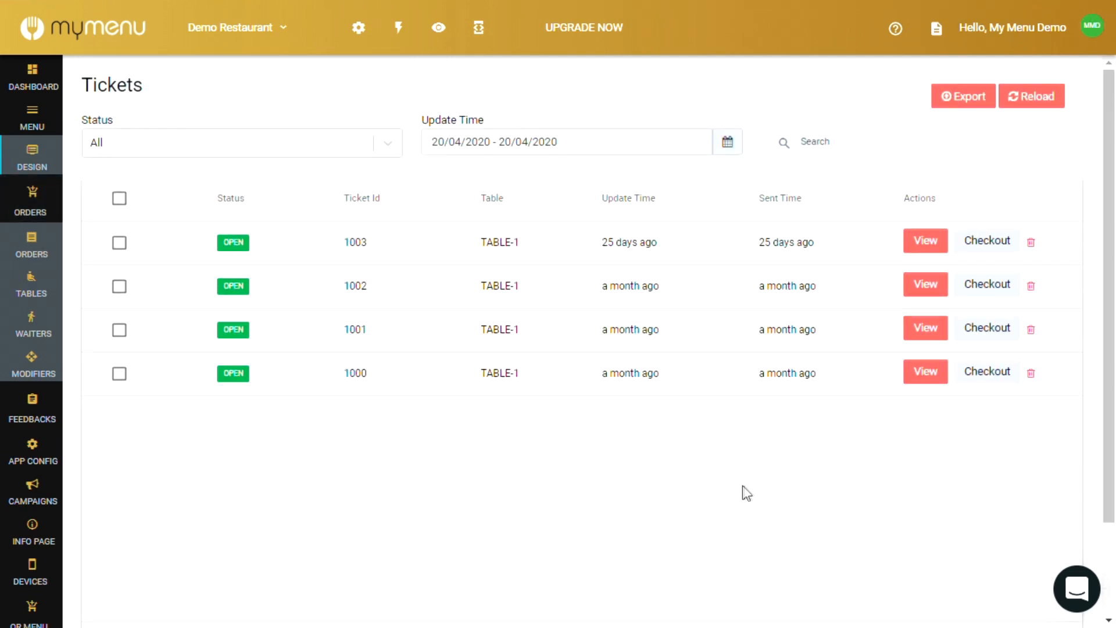
mouse_move(23, 269)
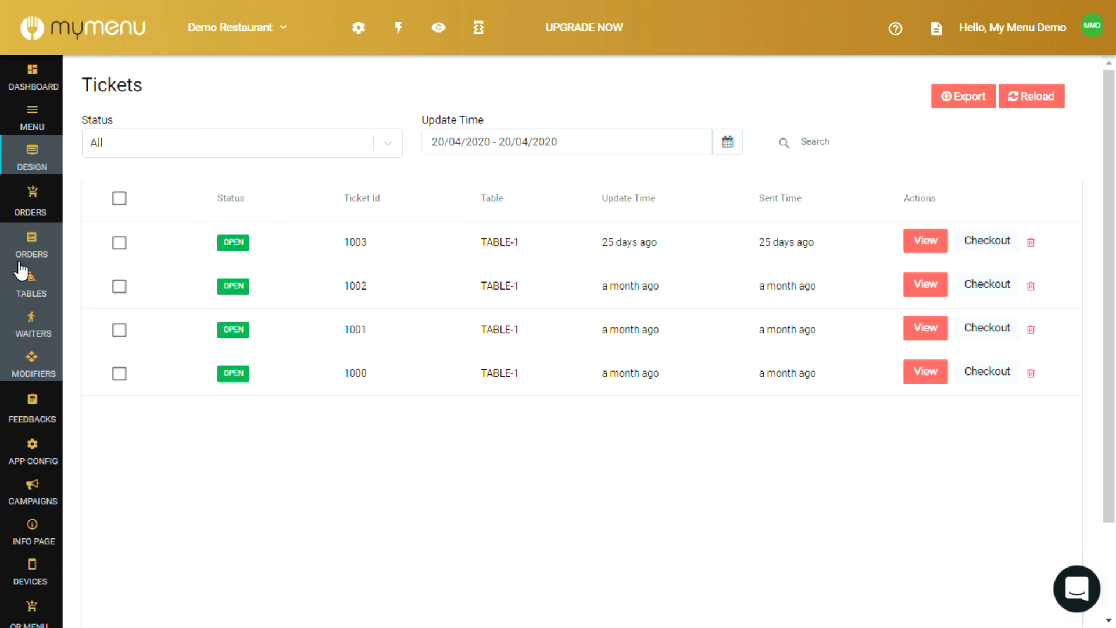
click(31, 284)
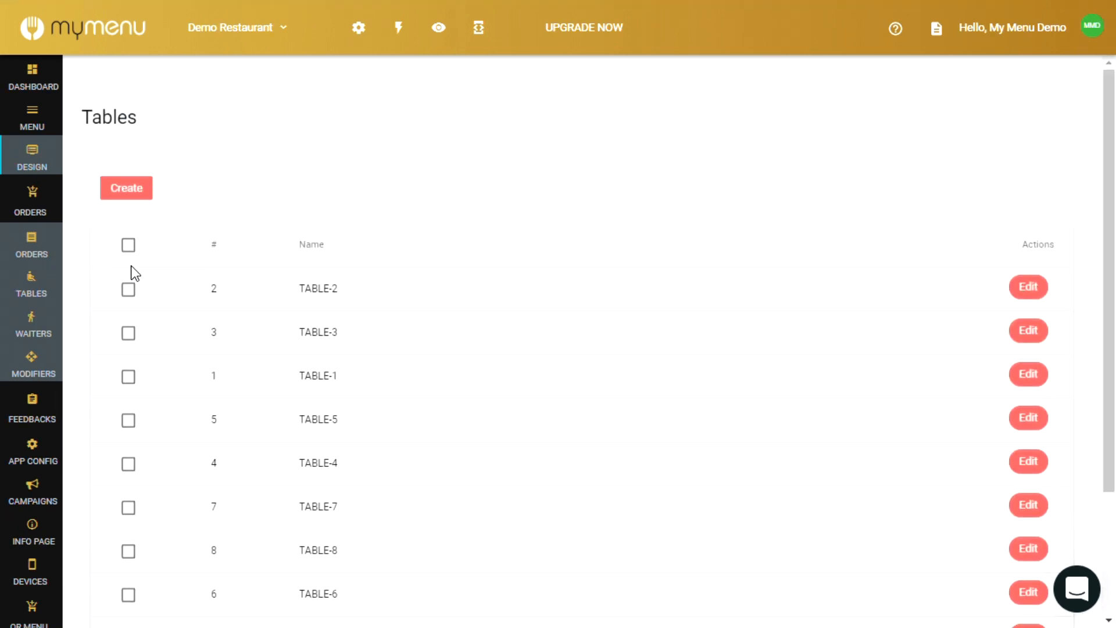
click(33, 324)
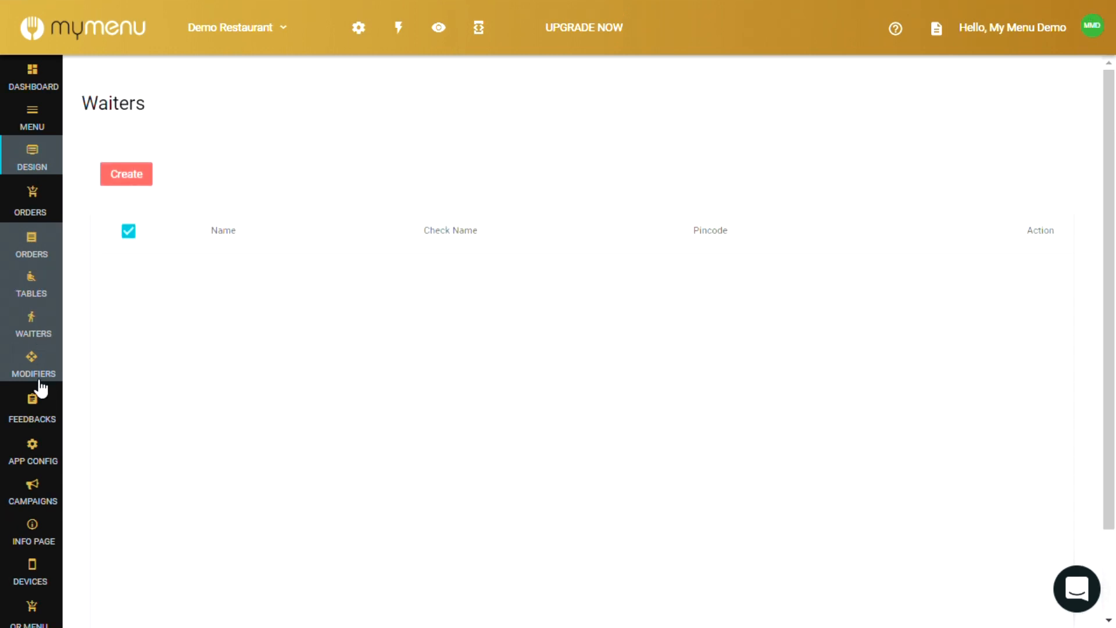
click(33, 364)
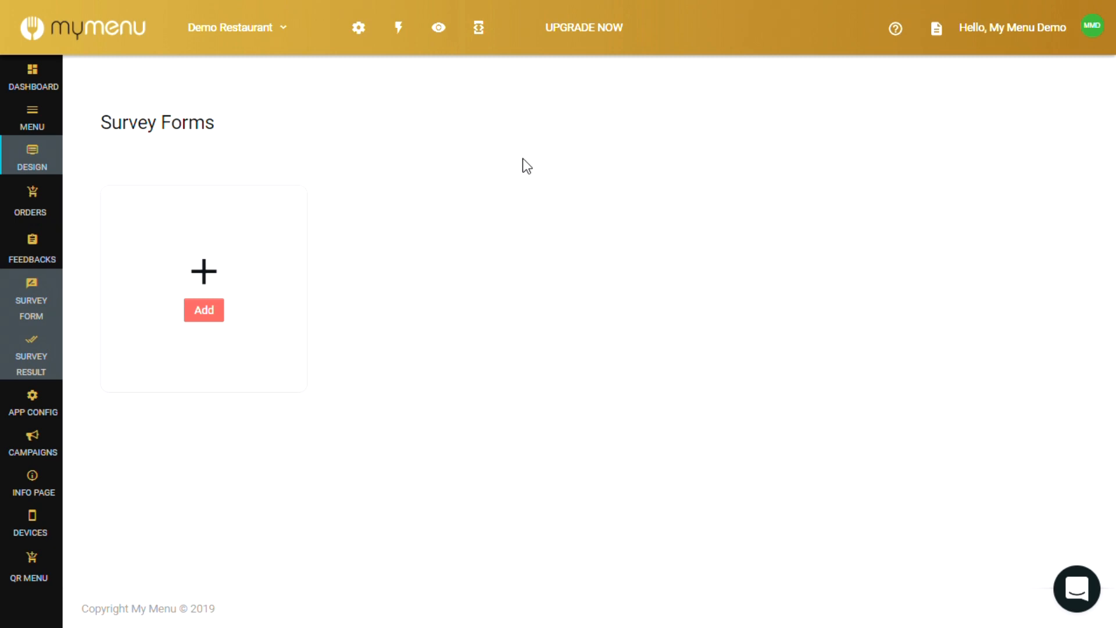
View the Add Survey Form dialog's fields without saving, then head to App Config.
click(204, 309)
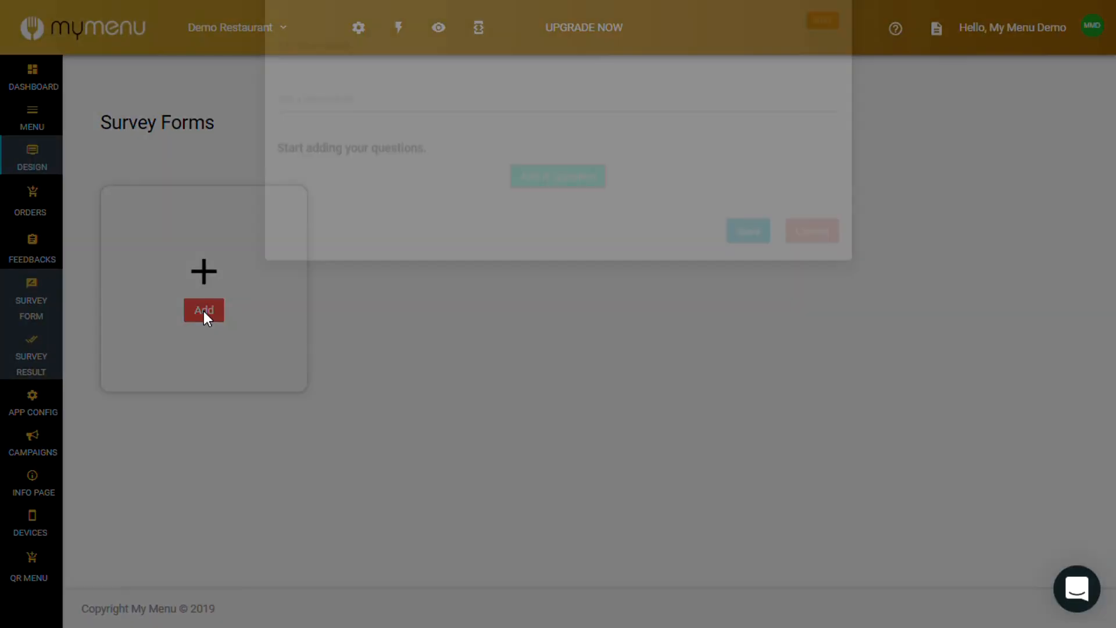
click(204, 309)
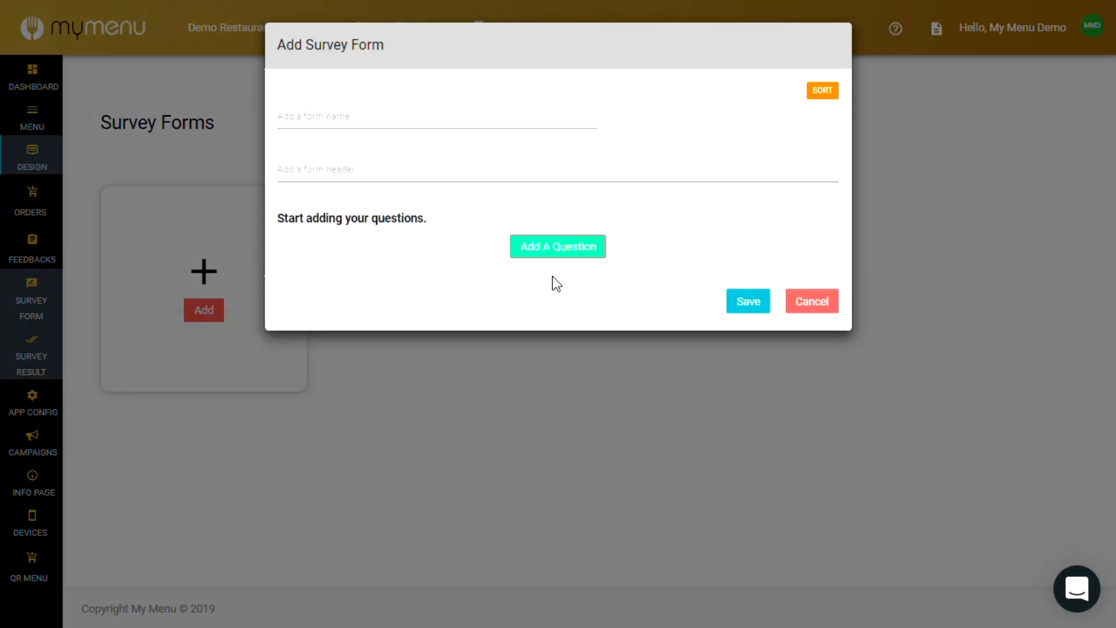
click(32, 356)
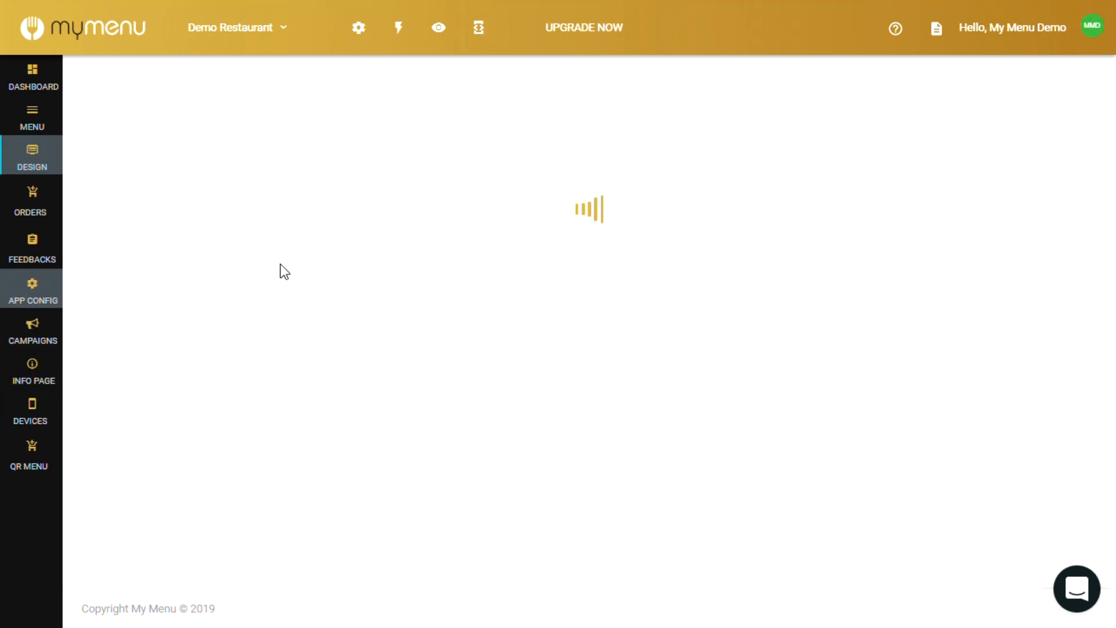
Scroll App Config's languages, currency and logo options, then open the empty Campaign list.
click(32, 290)
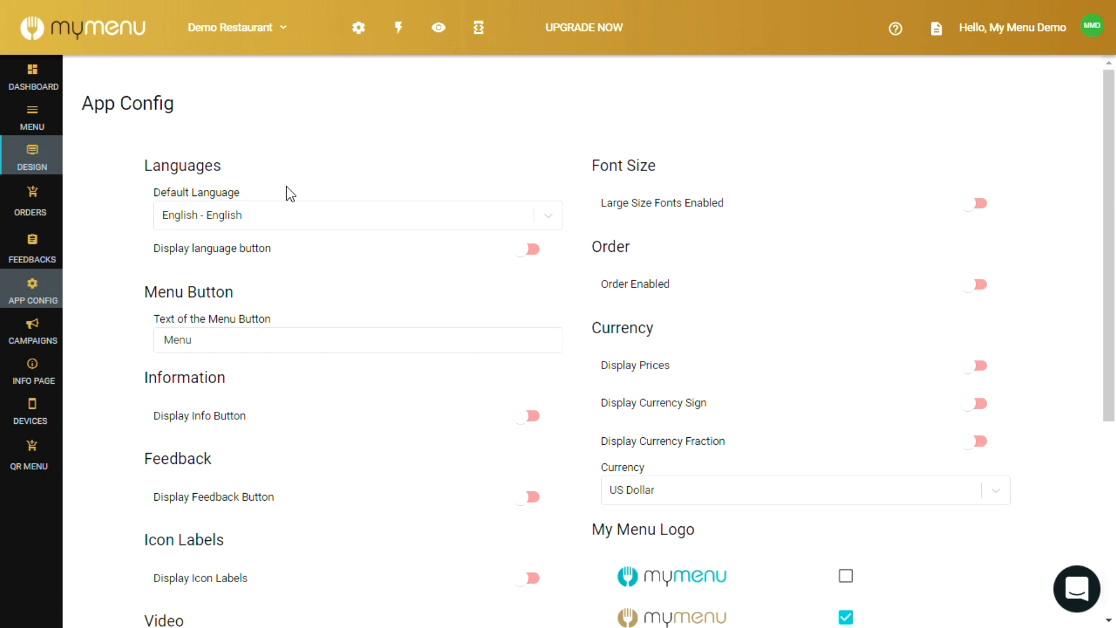
scroll(down, 3)
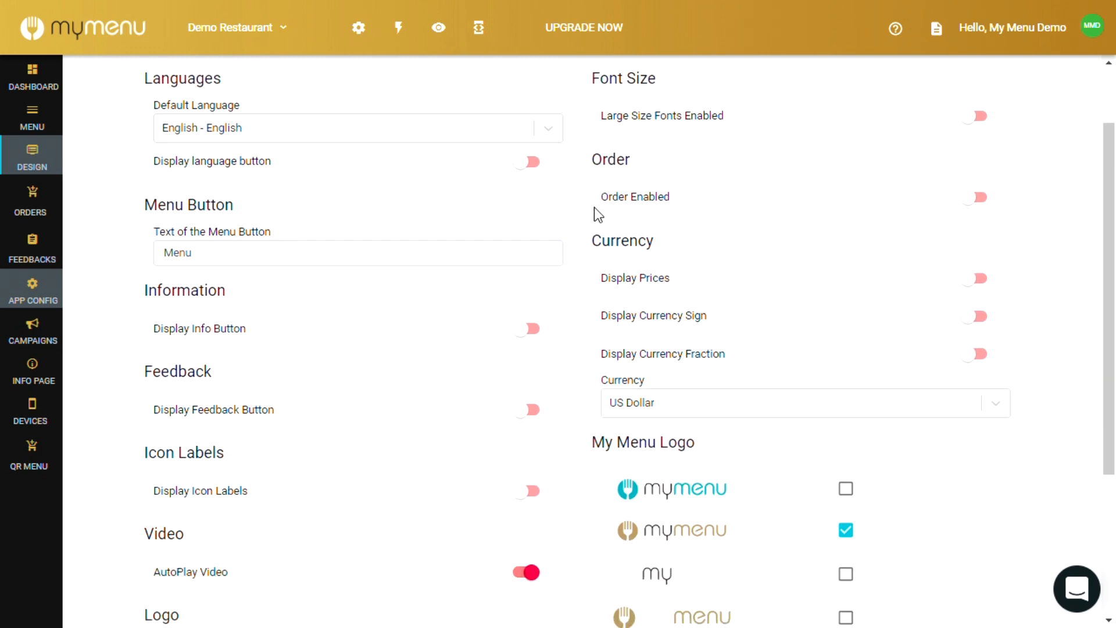
scroll(down, 3)
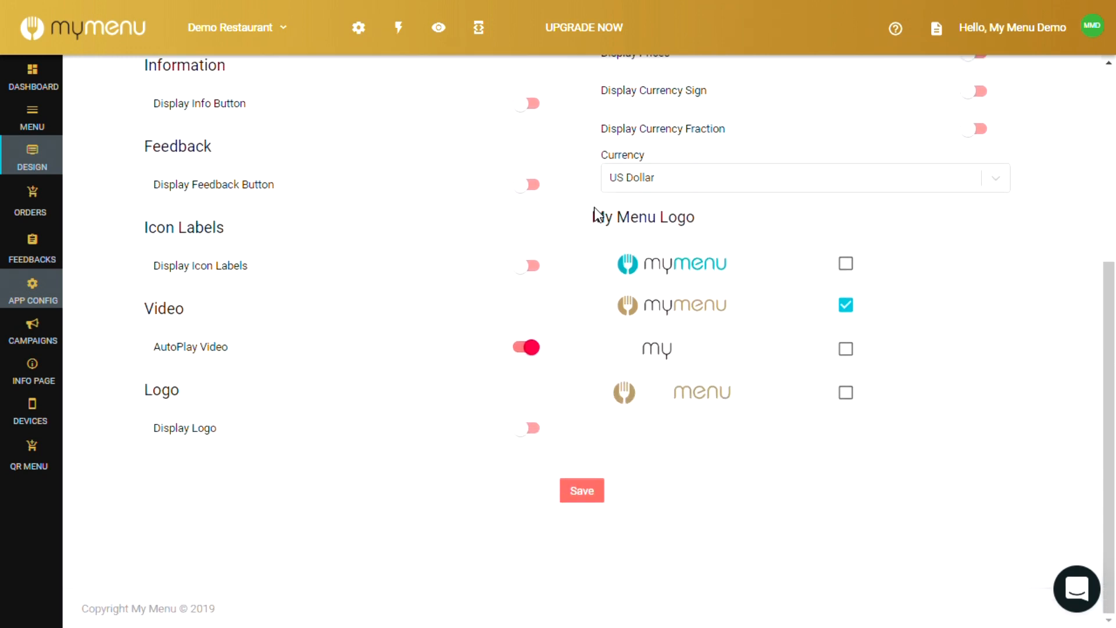
click(32, 331)
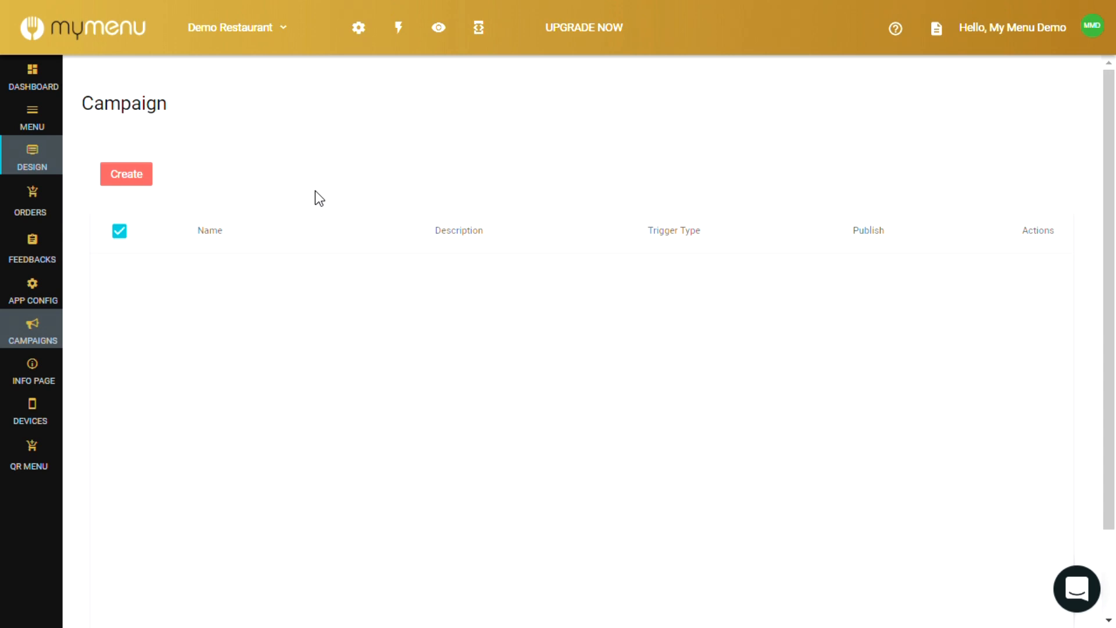
mouse_move(361, 306)
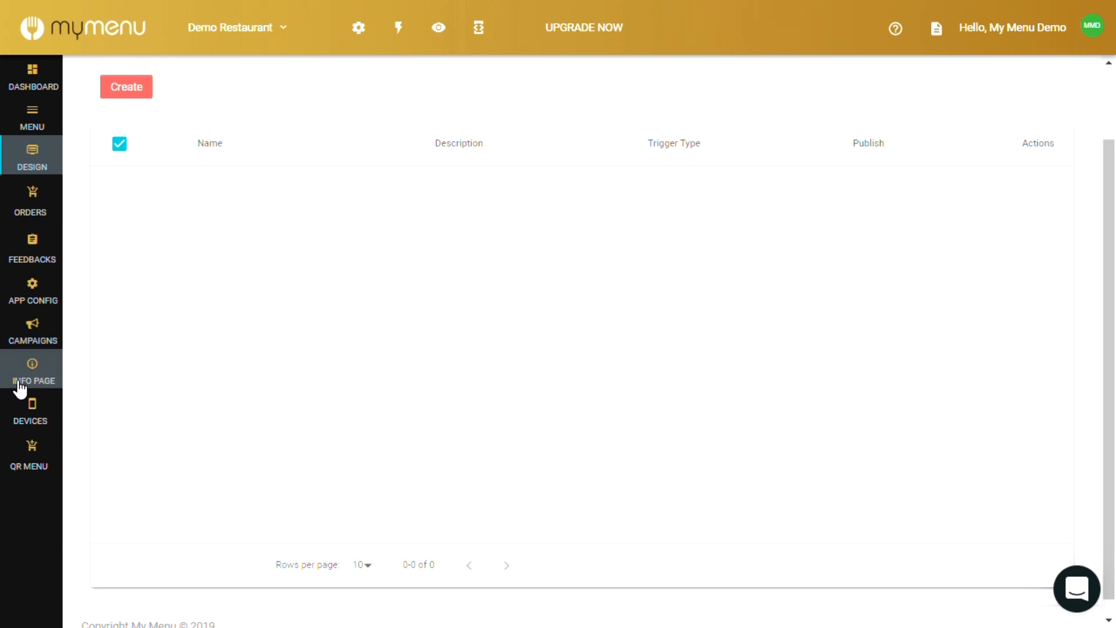
View the Info Page text editor and background upload, then open QR Menu settings.
click(33, 372)
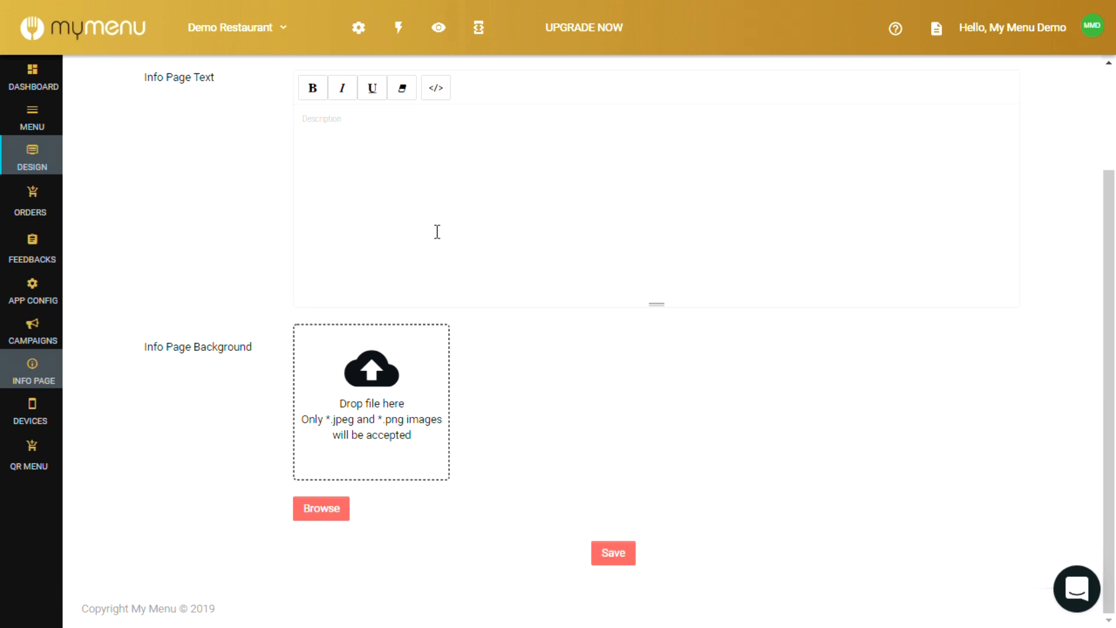
click(32, 410)
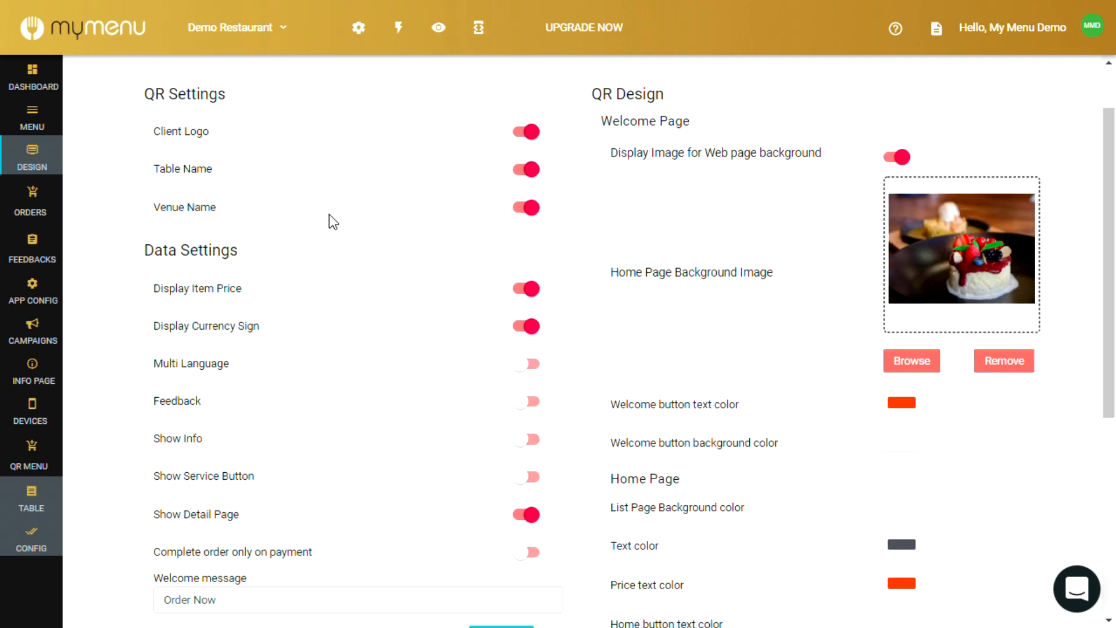
Scroll back to the top of QR Config and return to the Dashboard.
scroll(up, 3)
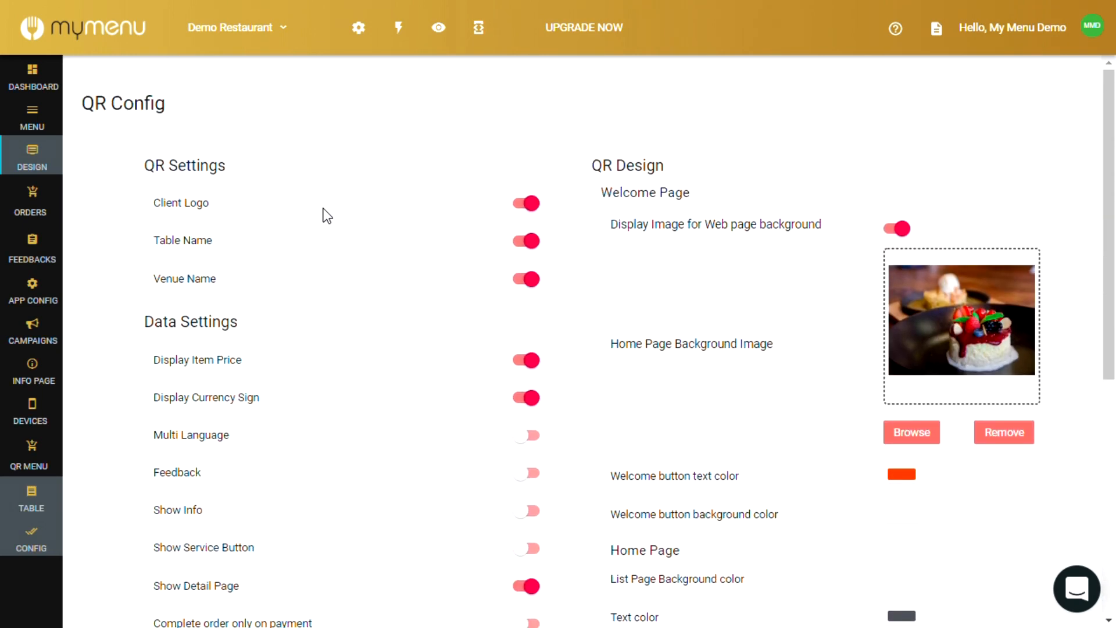
click(32, 79)
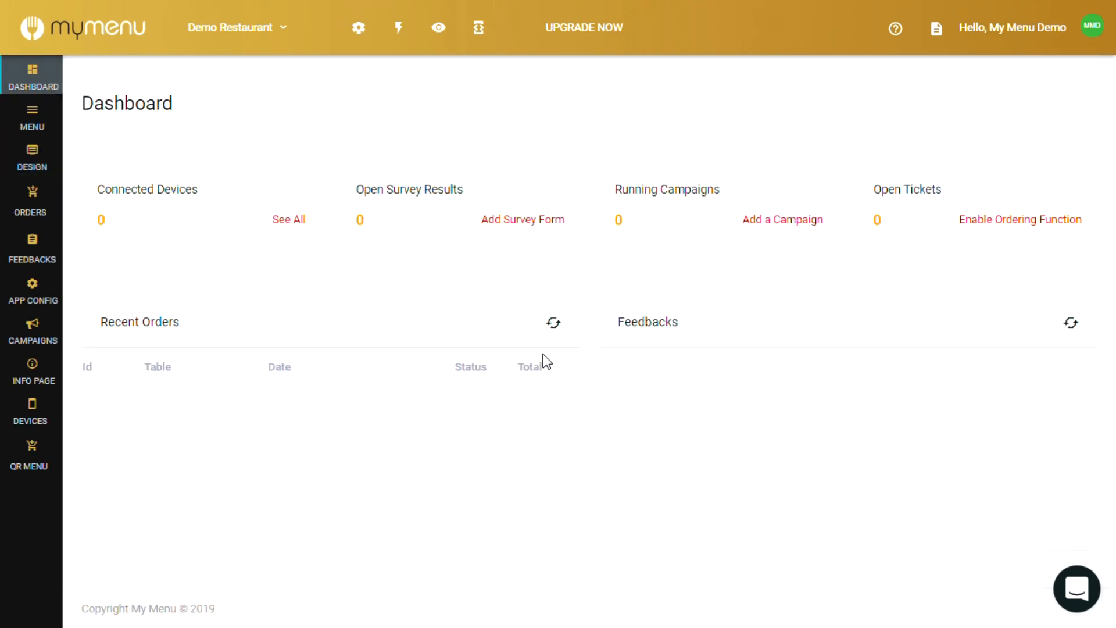
mouse_move(1023, 122)
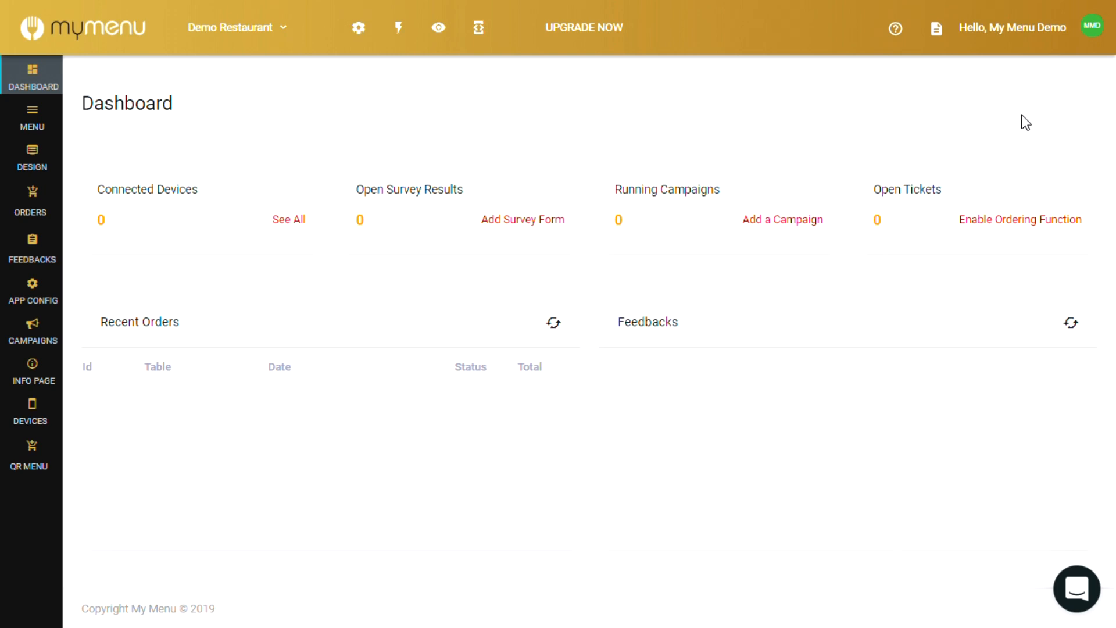